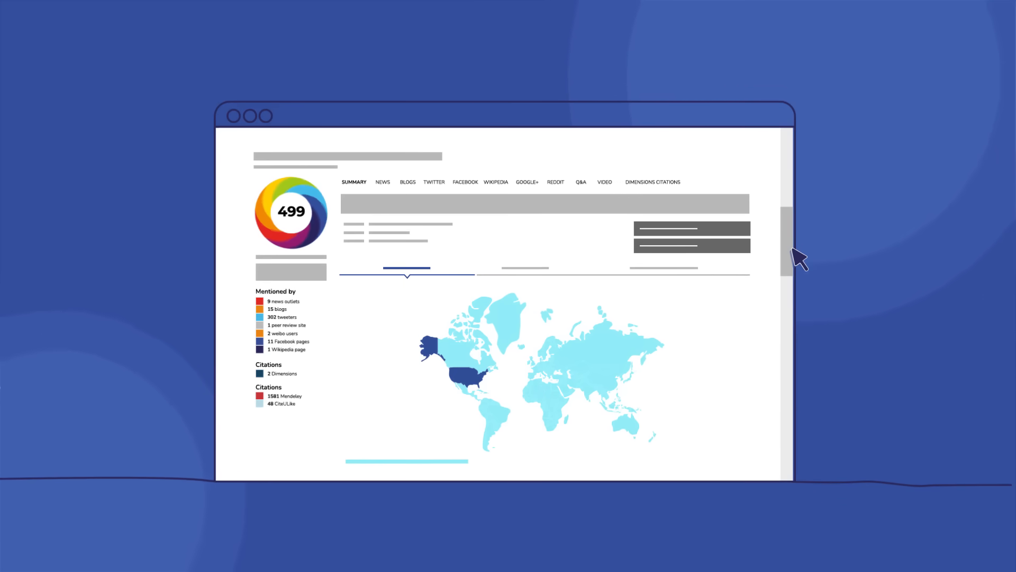
pyautogui.scroll(-3)
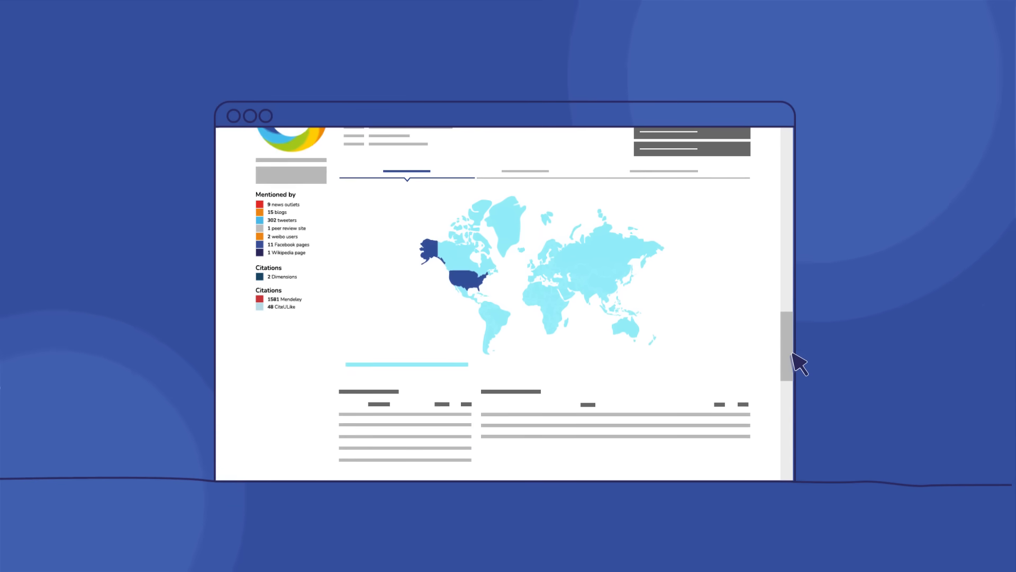